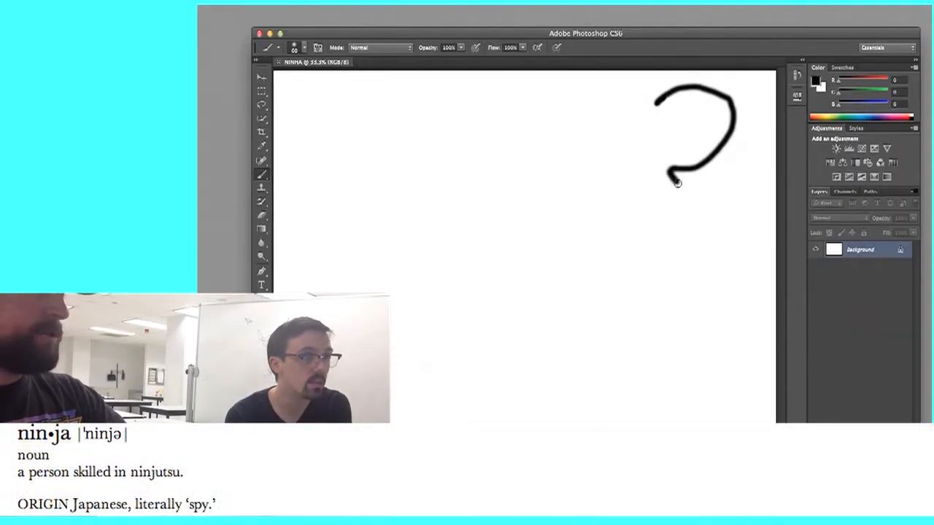
Step: Brush black strokes for the ninja's upper back to hip, a bent hand and the front leg
drag(674, 182, 634, 248)
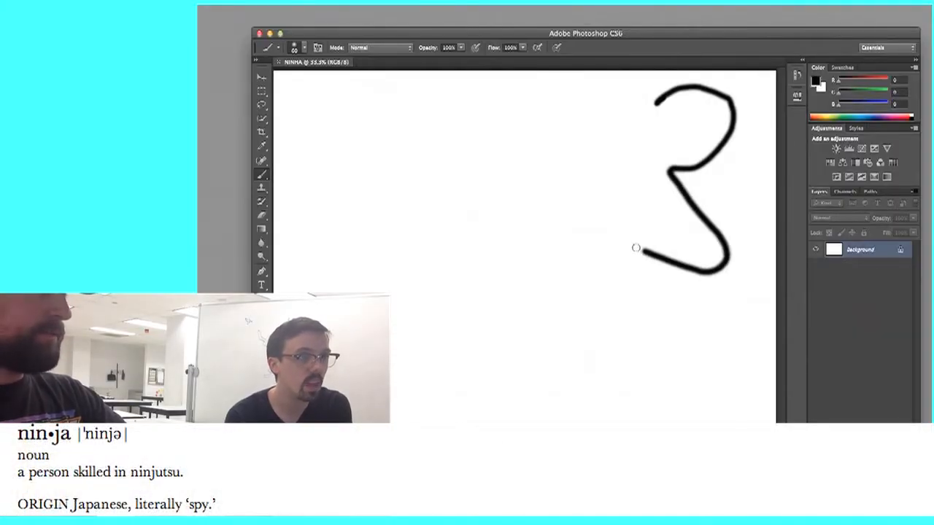
drag(638, 248, 591, 230)
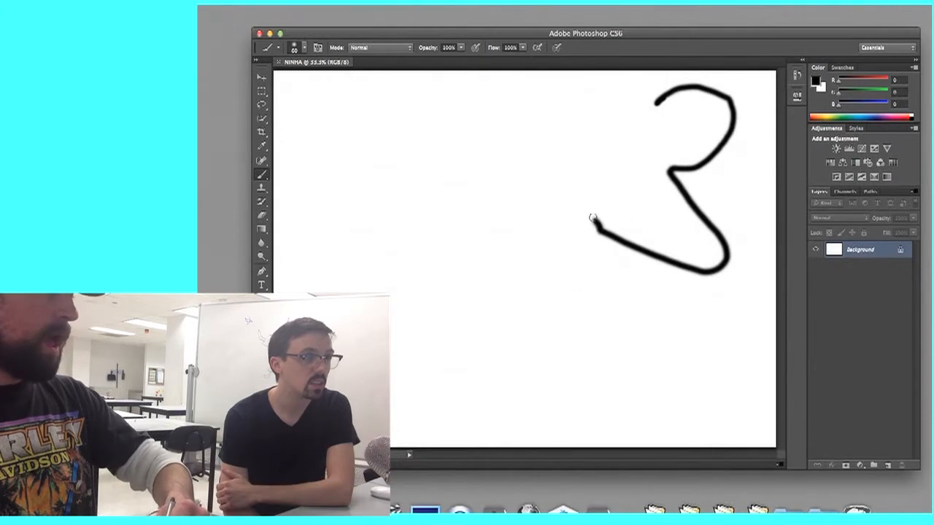
drag(591, 230, 635, 211)
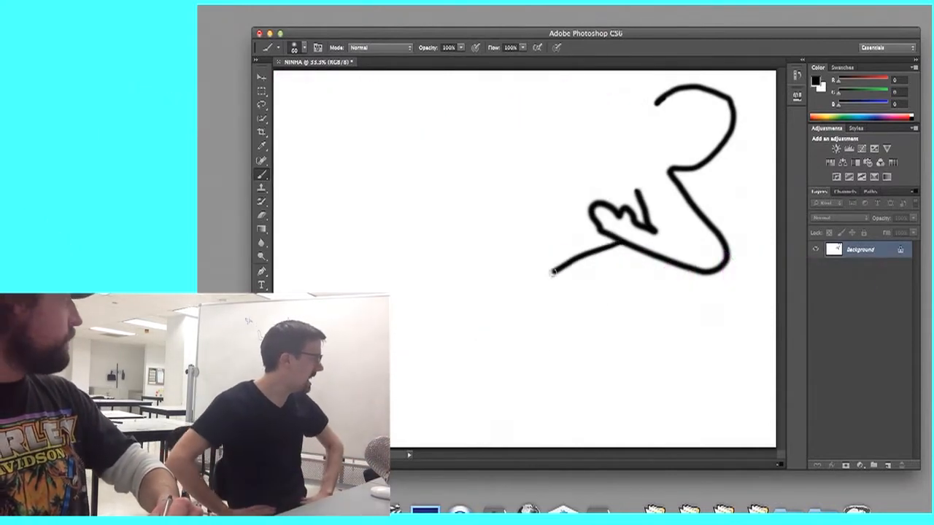
drag(553, 270, 486, 382)
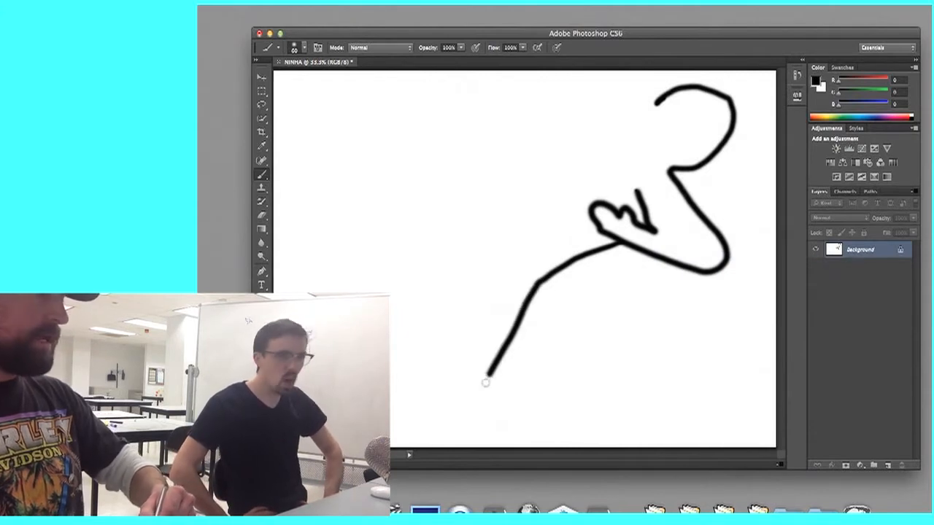
drag(486, 382, 427, 382)
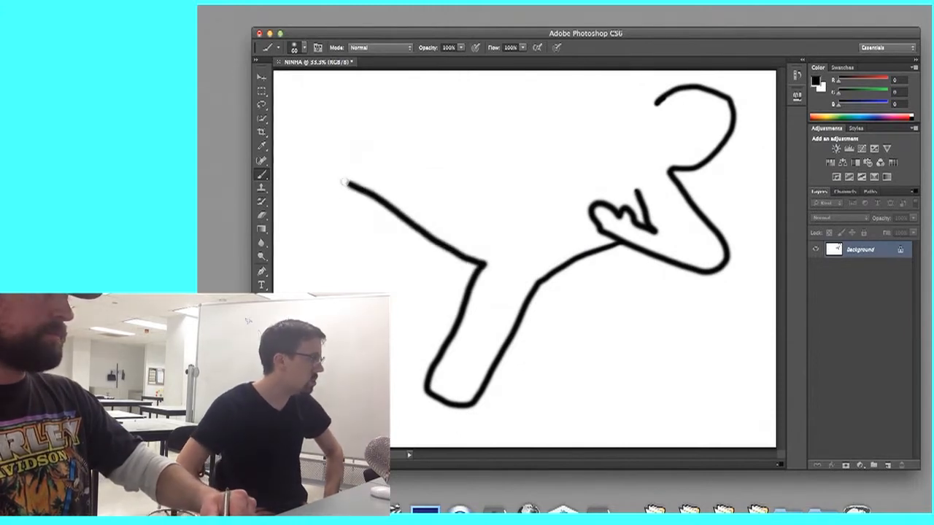
Step: Paint the closed lower leg, the raised kicking leg's edges, and the arm's top outline
drag(346, 185, 408, 122)
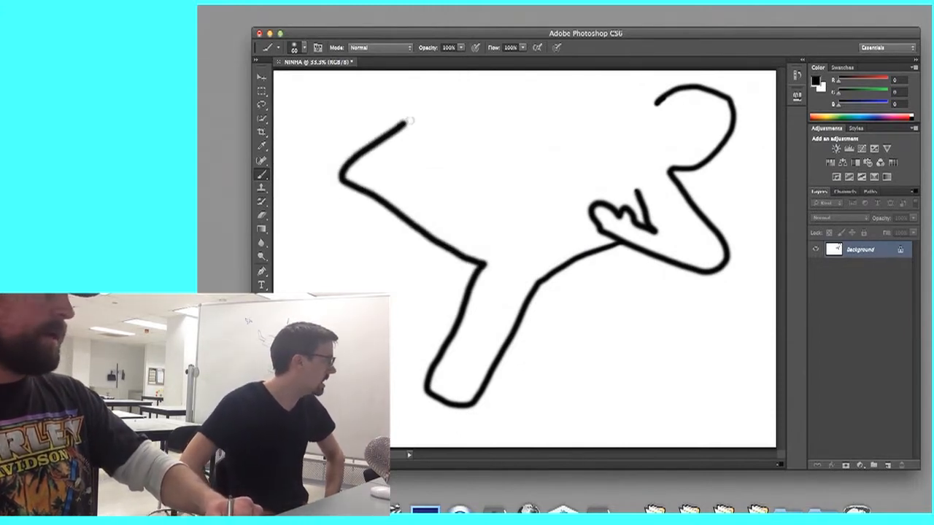
drag(405, 122, 492, 218)
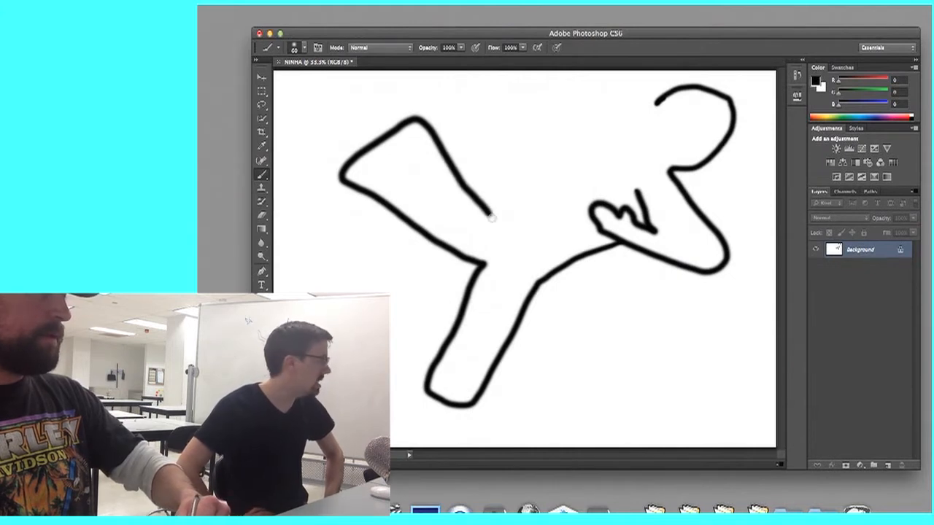
drag(491, 217, 549, 193)
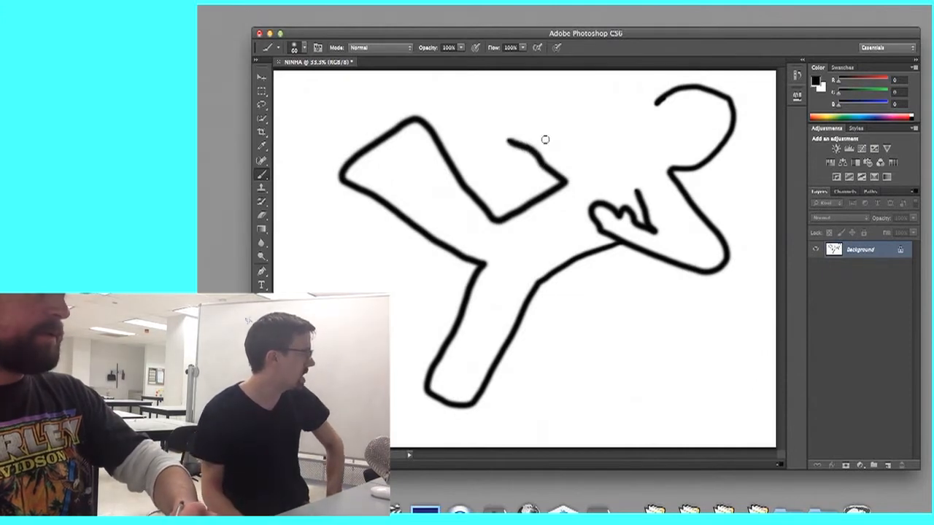
mouse_move(599, 155)
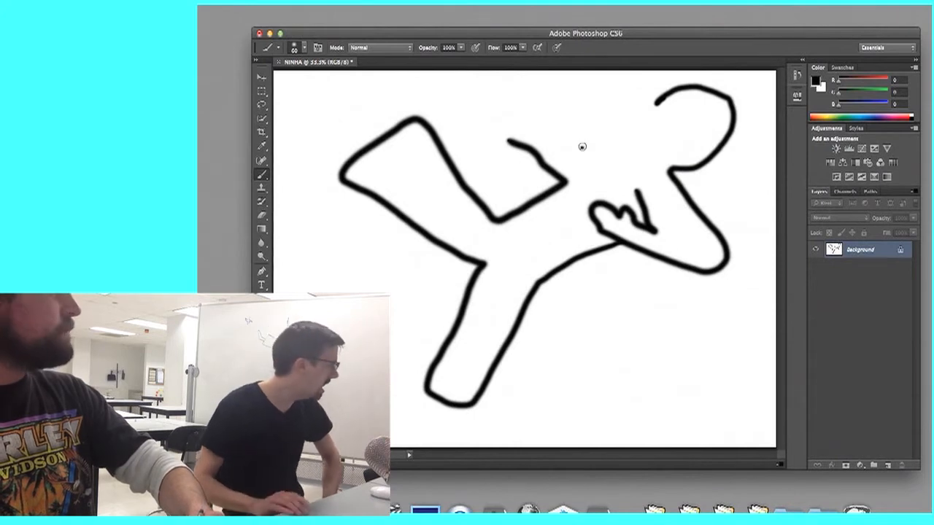
drag(490, 114, 584, 145)
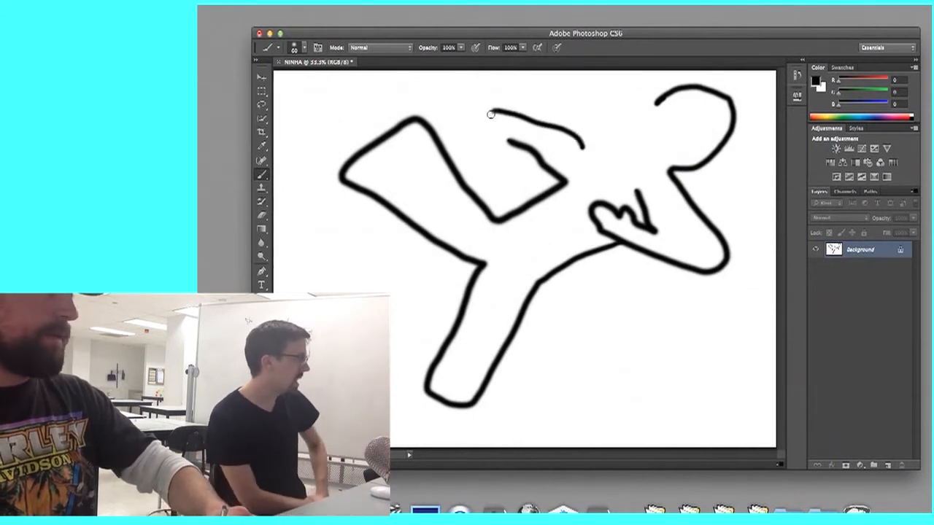
drag(492, 113, 533, 130)
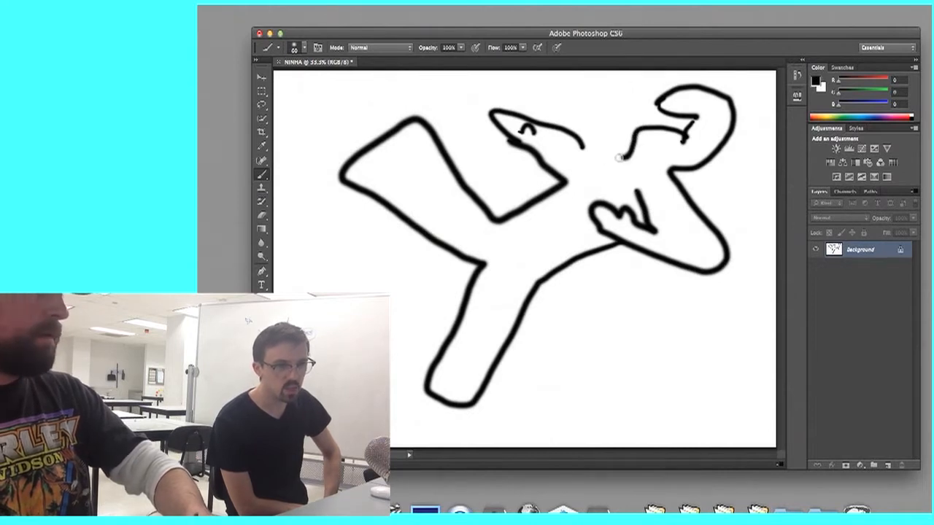
Step: Brush the hand and face details, then join the arm to the head outline
drag(619, 157, 684, 98)
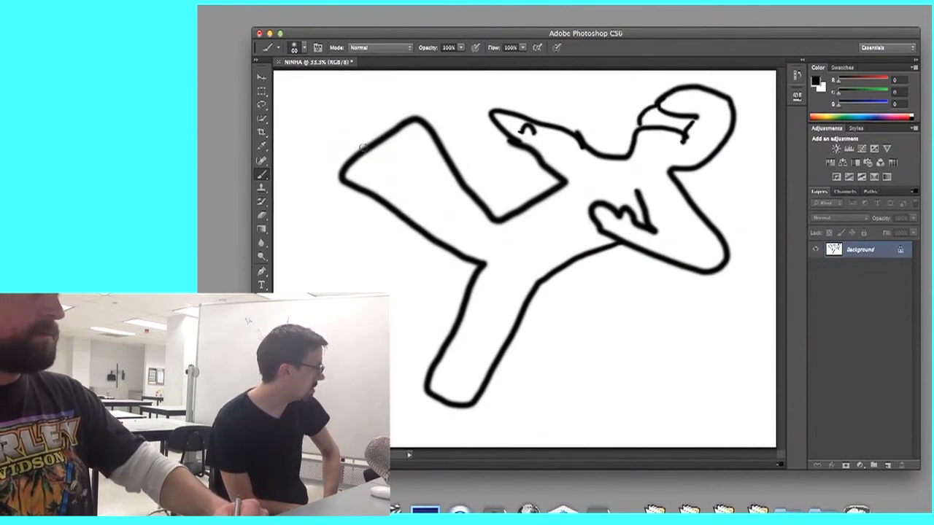
drag(379, 146, 342, 98)
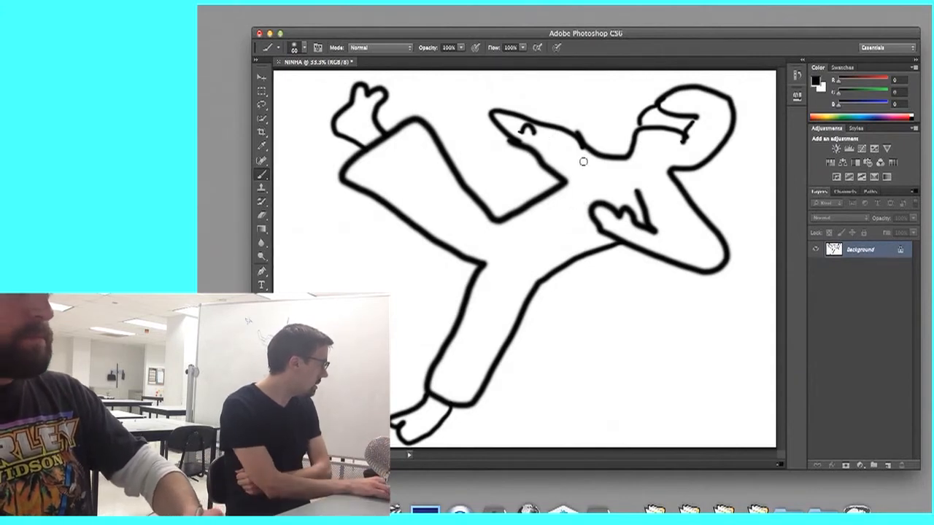
mouse_move(591, 182)
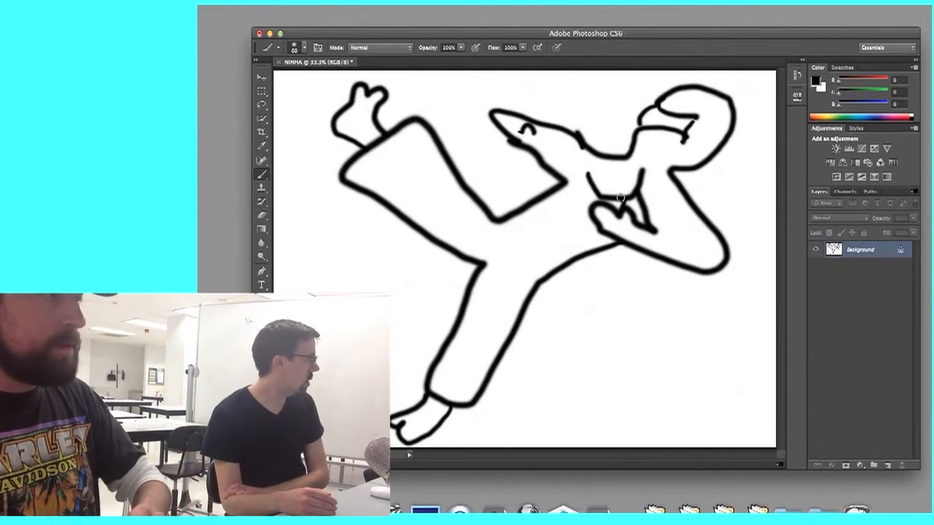
mouse_move(616, 196)
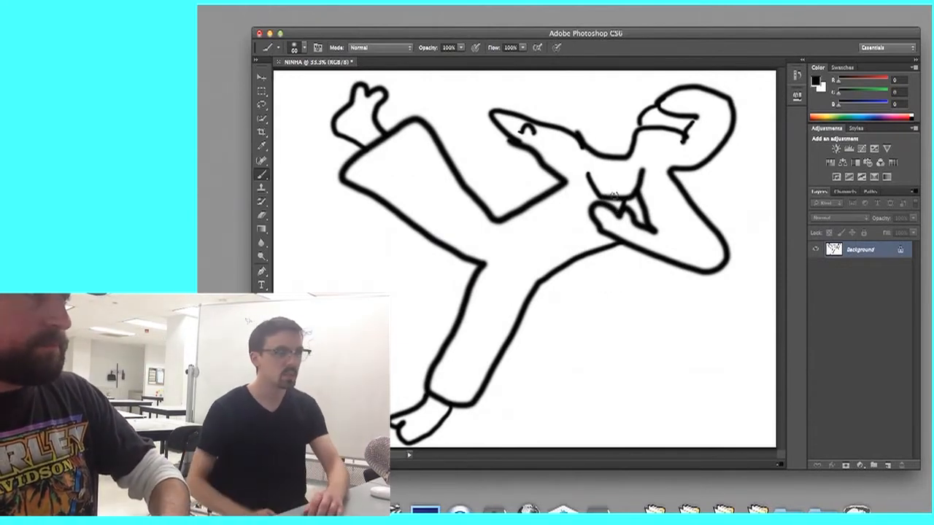
Step: Brush a vertical stroke of chest lines below the ninja's neck
drag(615, 99, 613, 195)
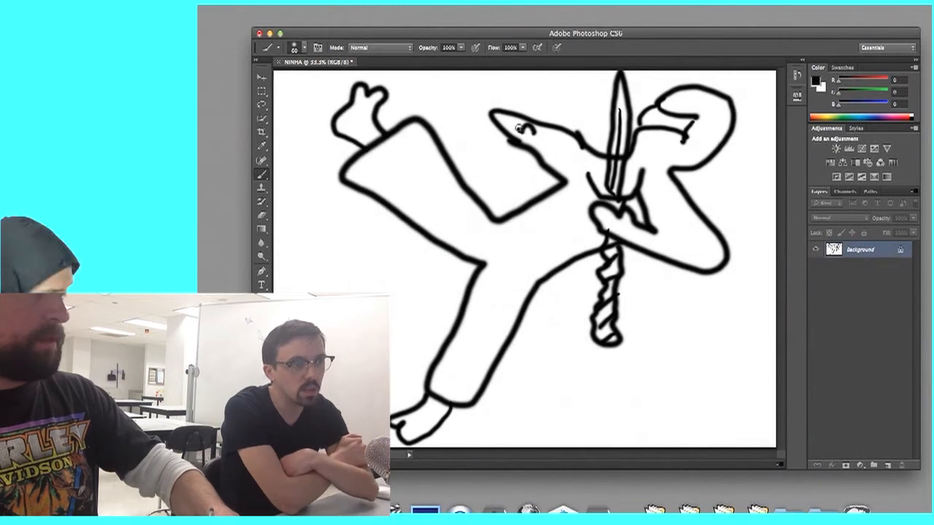
Step: Add spiky tufts above the raised hand and a twisted grip below, then start filling the leg
drag(519, 129, 502, 92)
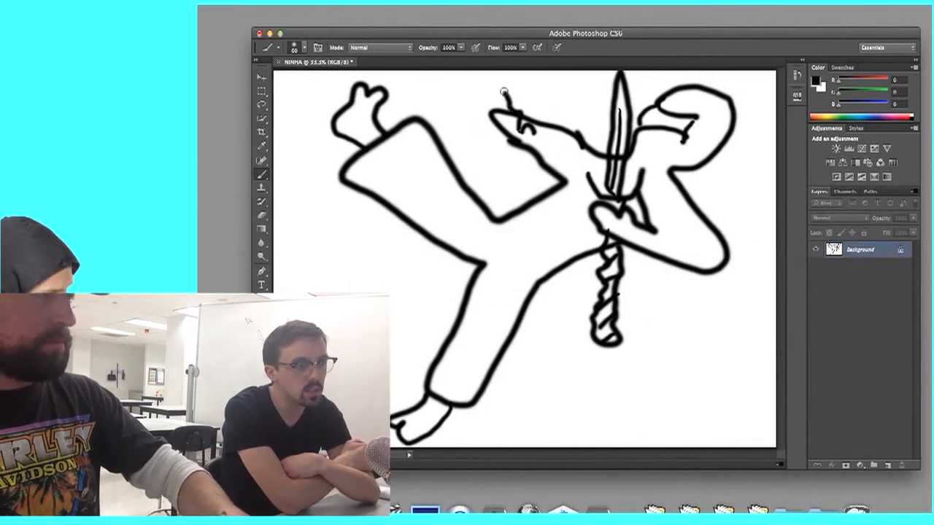
drag(503, 93, 543, 102)
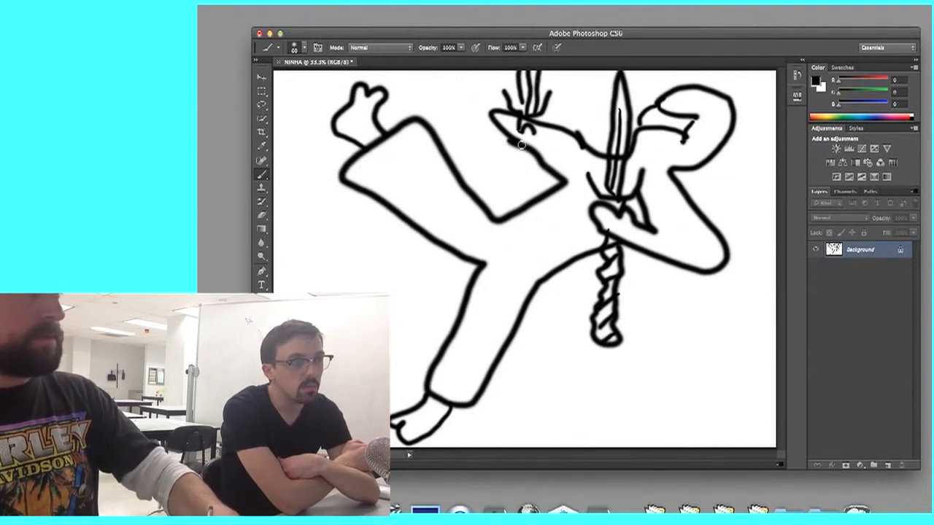
drag(518, 149, 514, 175)
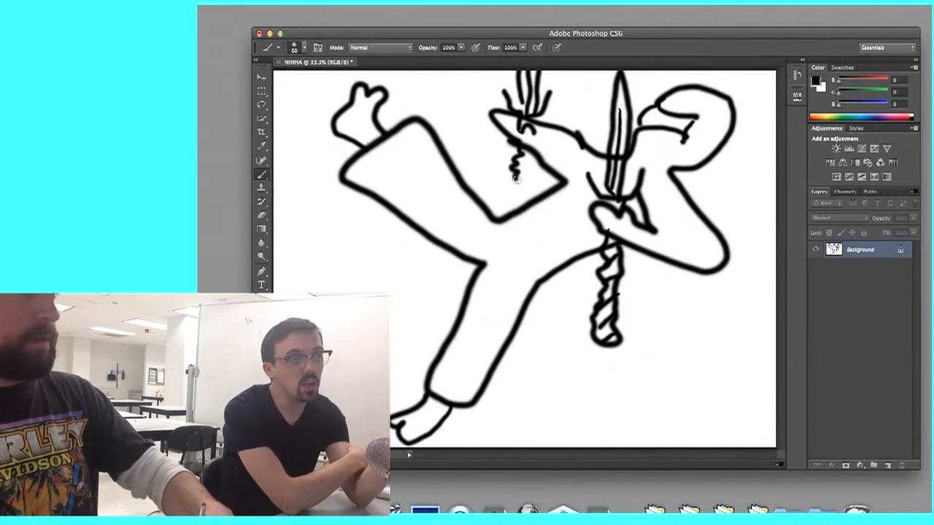
drag(518, 175, 510, 212)
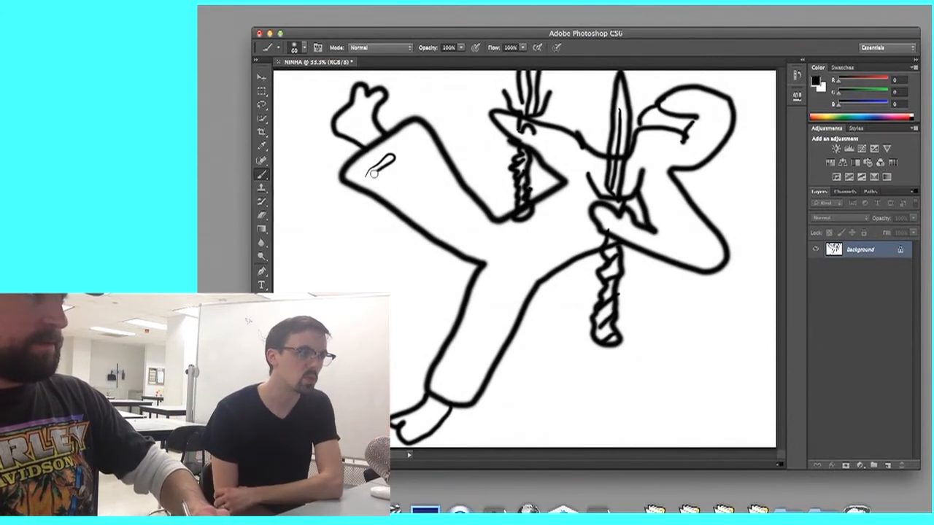
drag(372, 164, 449, 197)
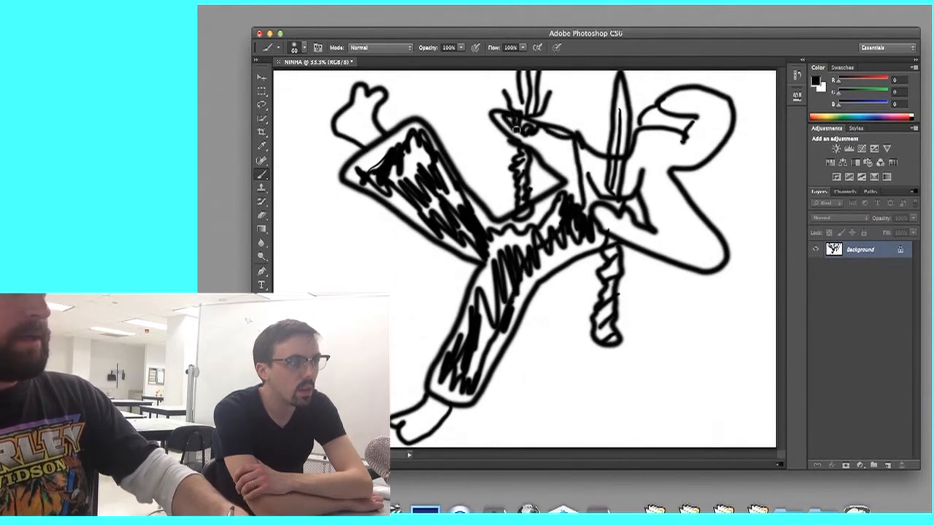
Step: Scribble dense black fill into the right arm and the hooded head
drag(518, 131, 576, 160)
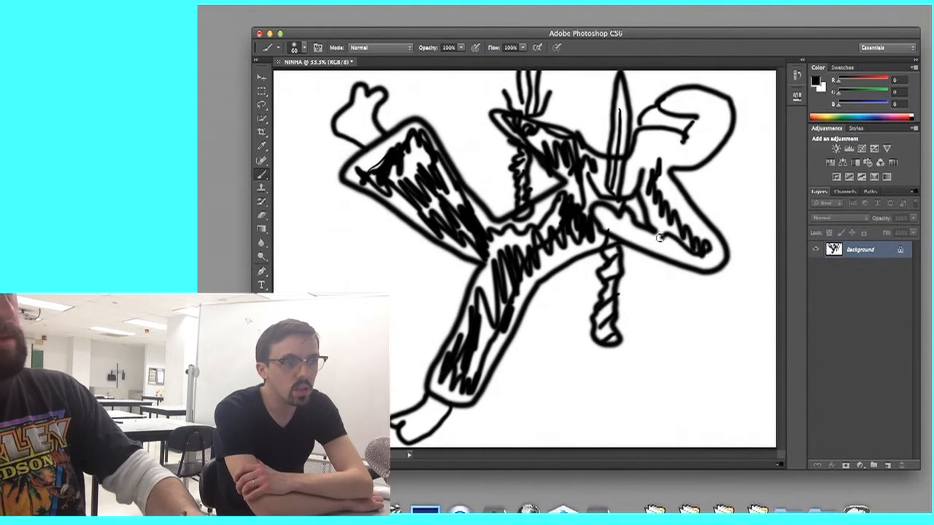
drag(612, 237, 657, 248)
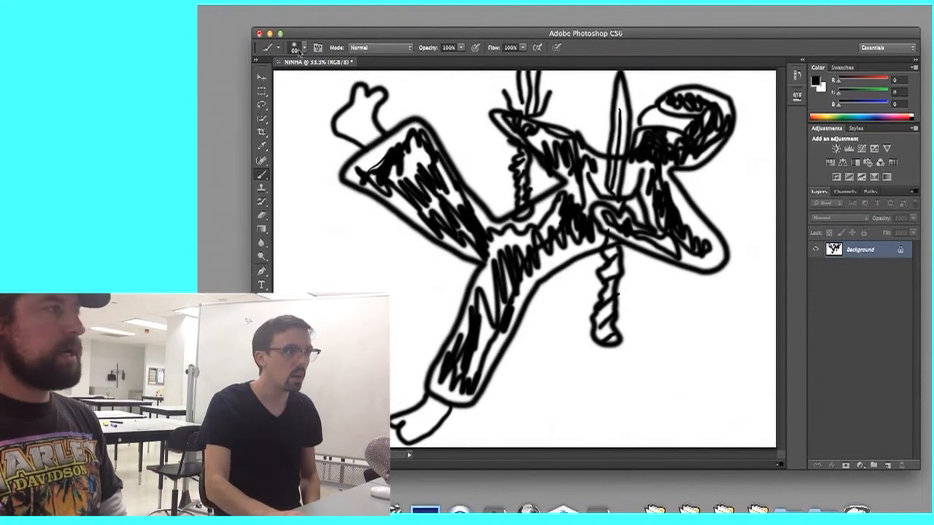
click(283, 47)
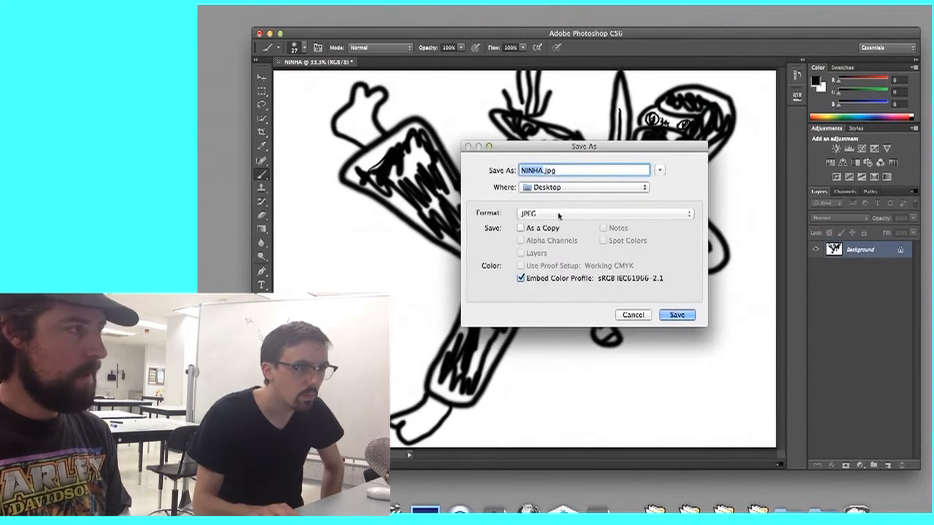
Step: Save the drawing as NINHA.jpg with High JPEG quality
click(675, 314)
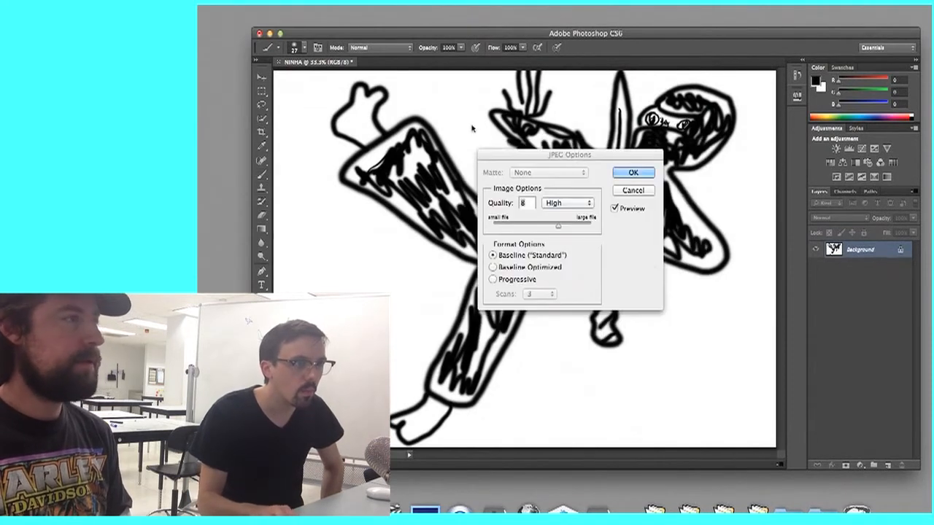
click(632, 172)
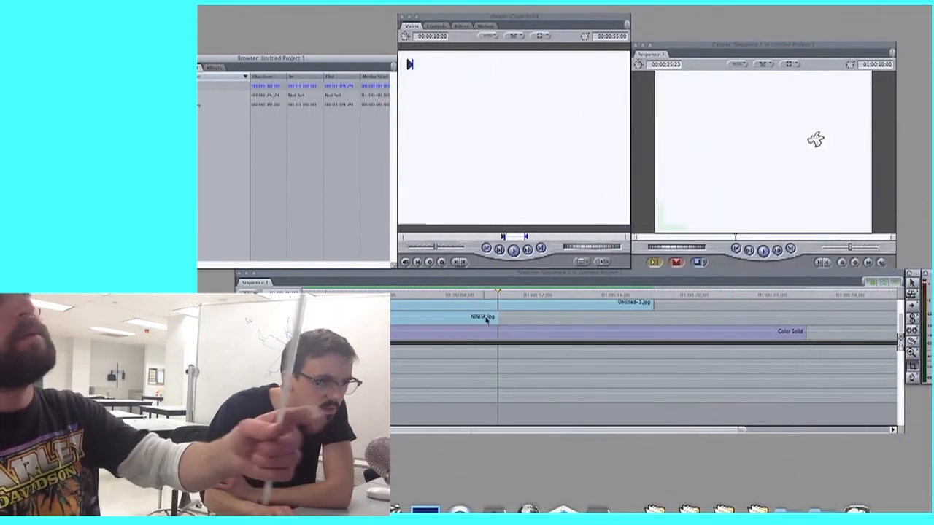
Step: Drag NINHA.jpg from the Browser onto the timeline track above the color solid
drag(496, 316, 718, 317)
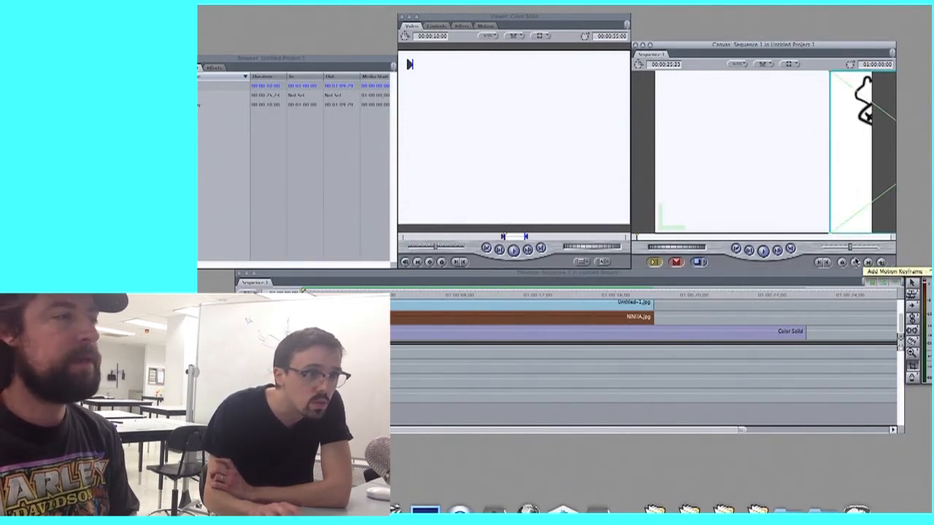
Step: Add a motion keyframe to the ninja clip
click(651, 295)
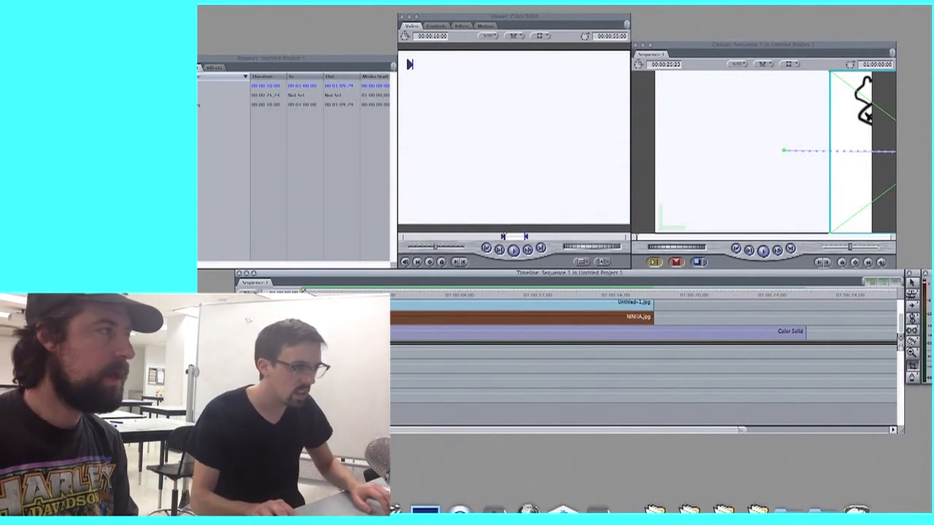
Step: Play the sequence, then dismiss the dropped-frames warning with future warnings turned off
click(511, 250)
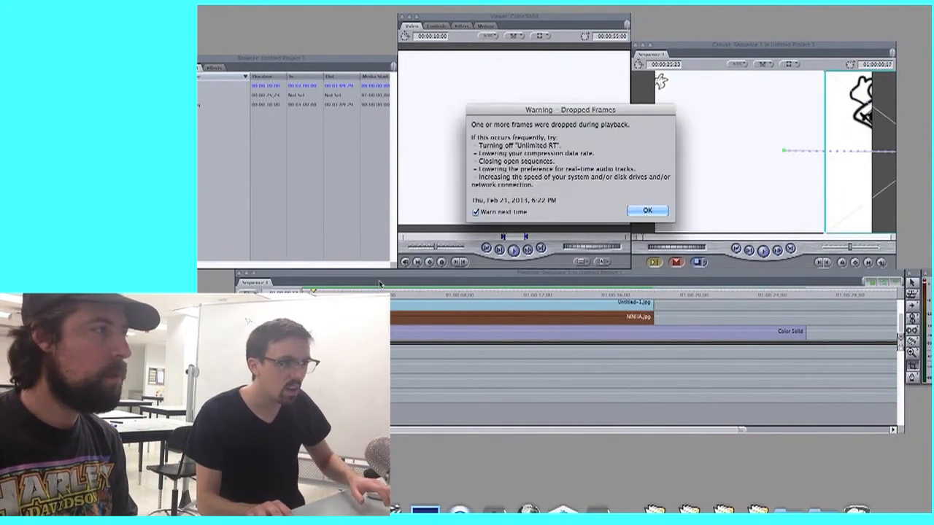
click(475, 211)
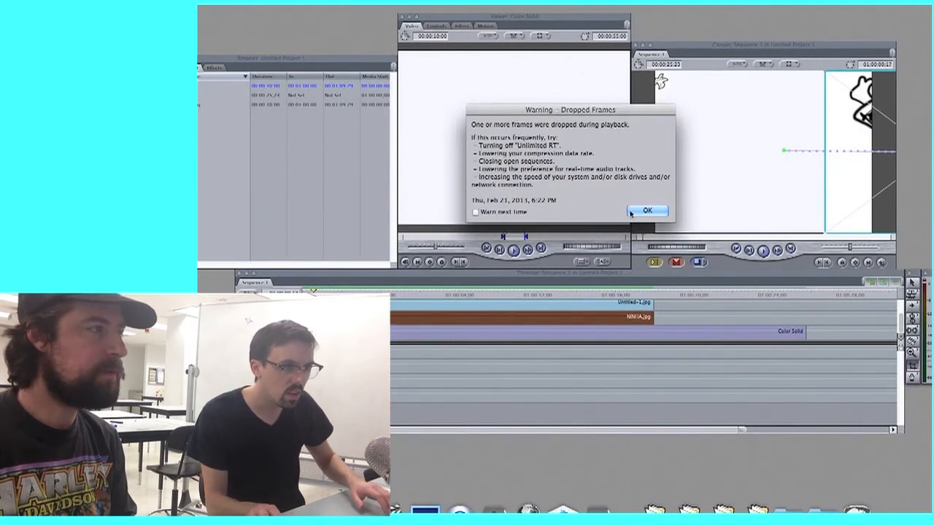
click(646, 210)
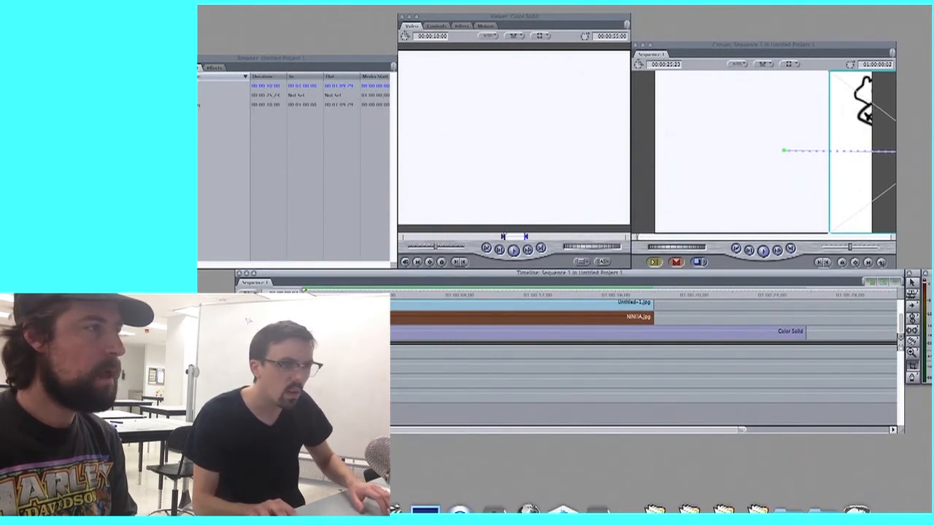